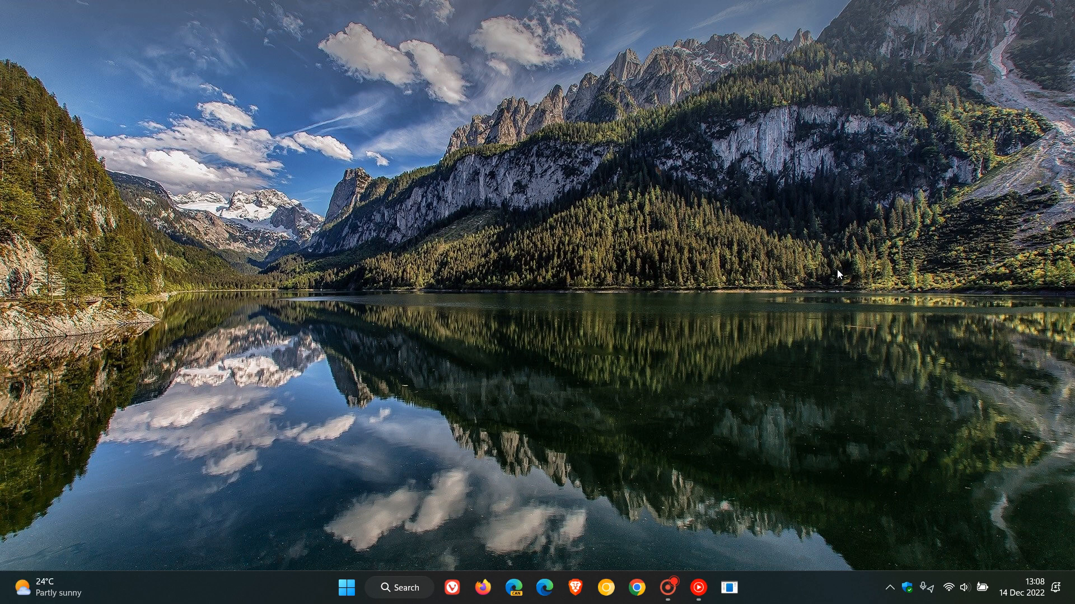
mouse_move(363, 554)
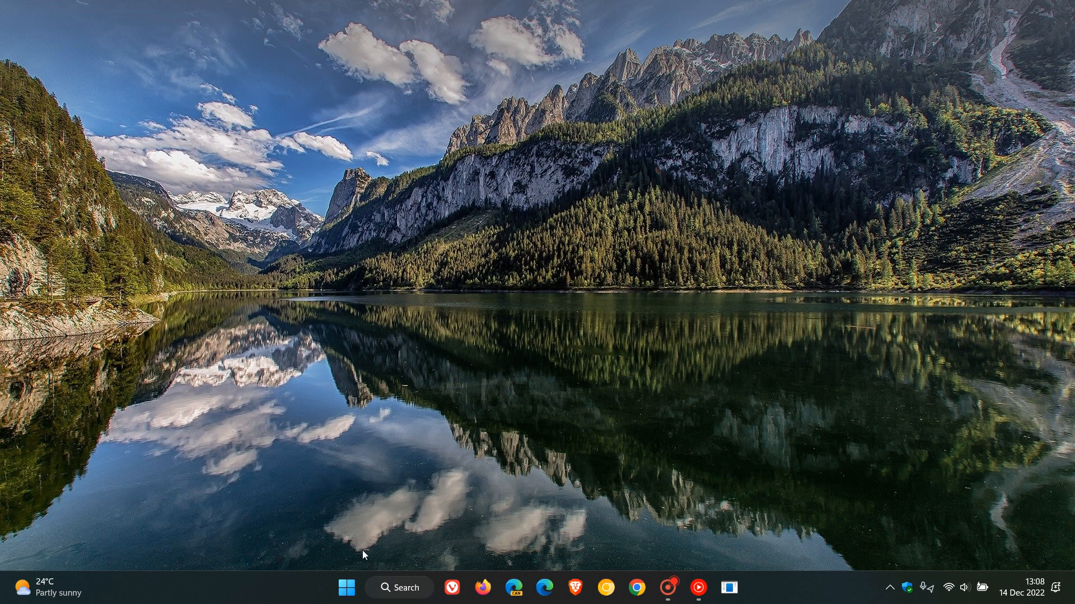
Reach the Windows Update page in Settings via Start and the Settings gear
left_click(347, 588)
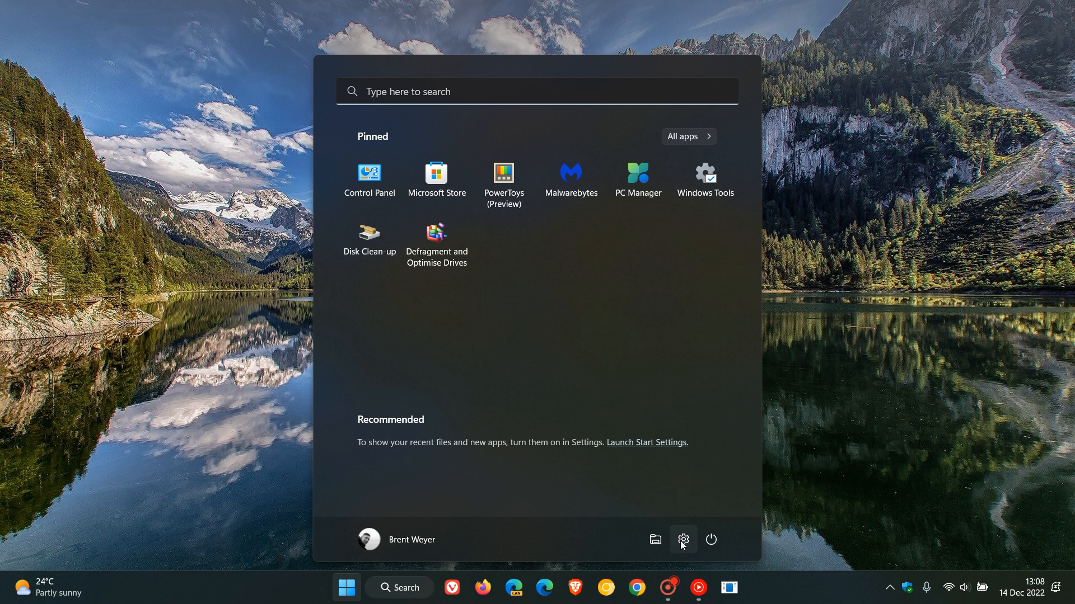
left_click(683, 540)
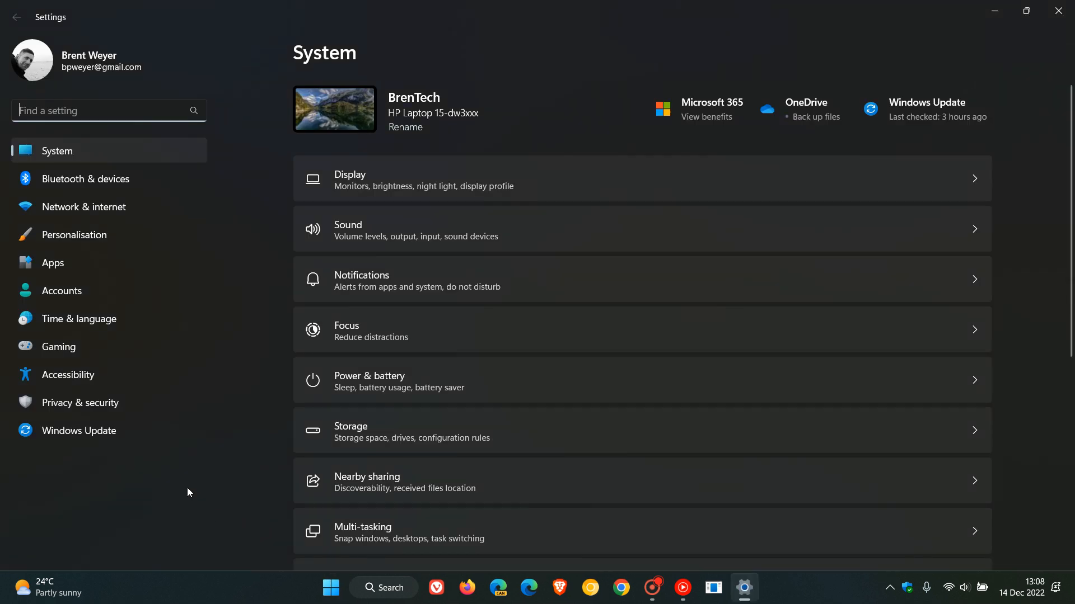
left_click(79, 430)
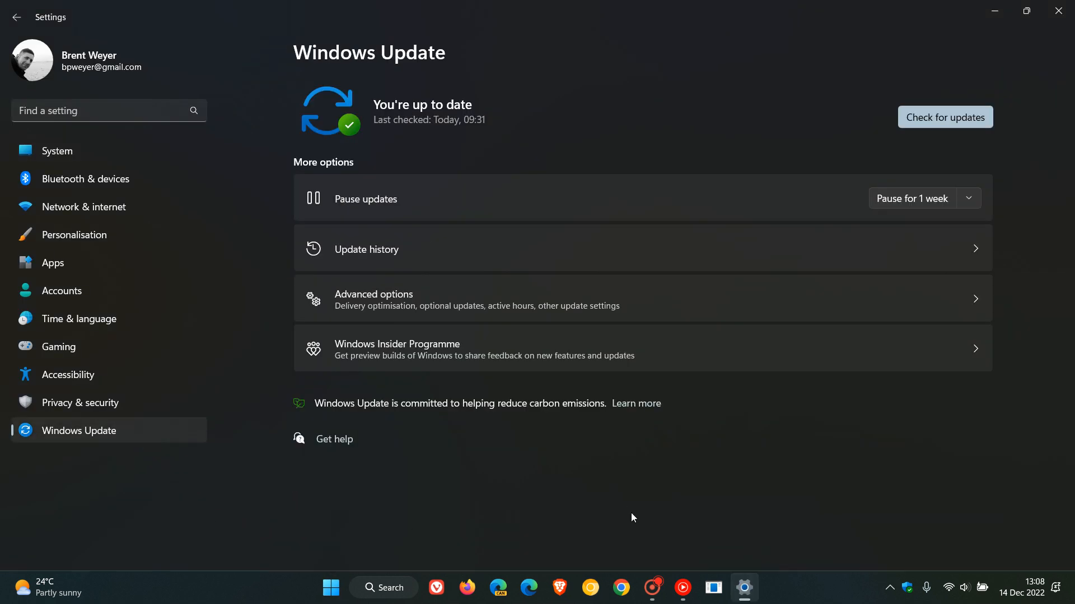
mouse_move(645, 241)
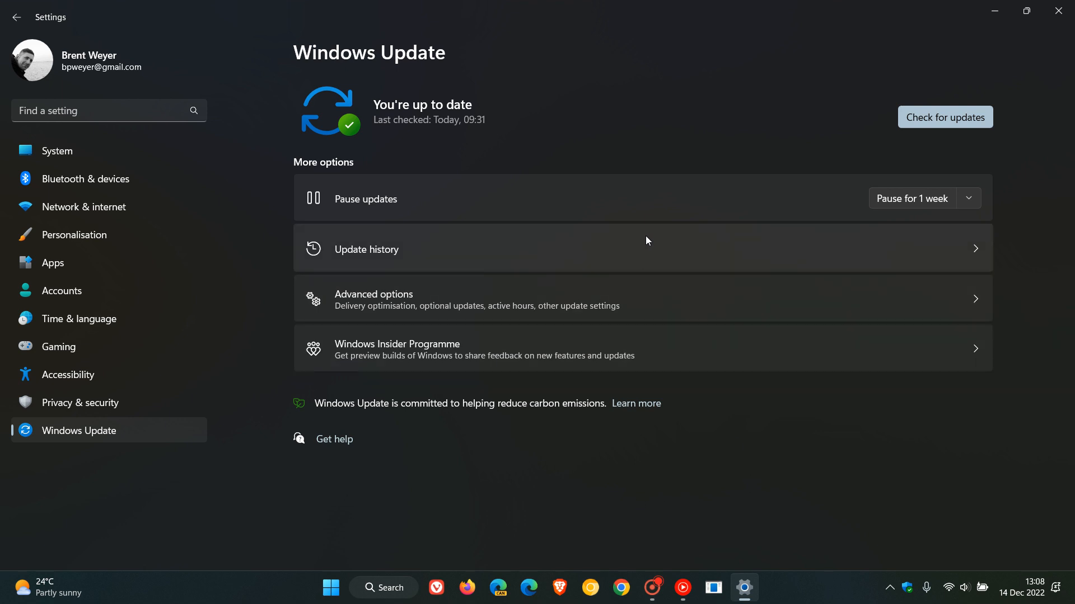
Show Update history listing the 2022-12 cumulative update KB5021255
left_click(365, 249)
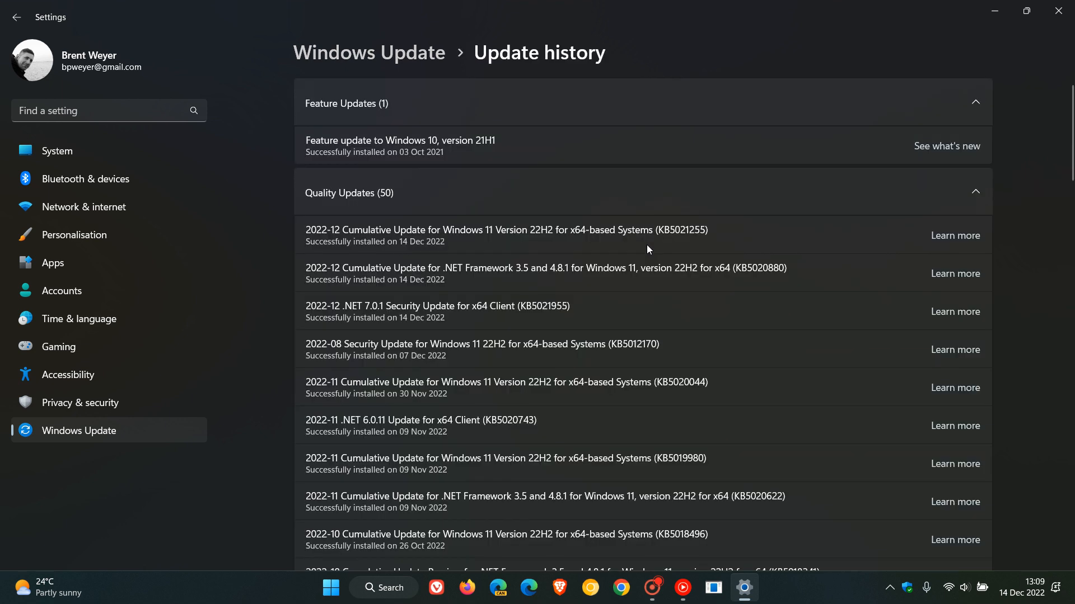
mouse_move(707, 249)
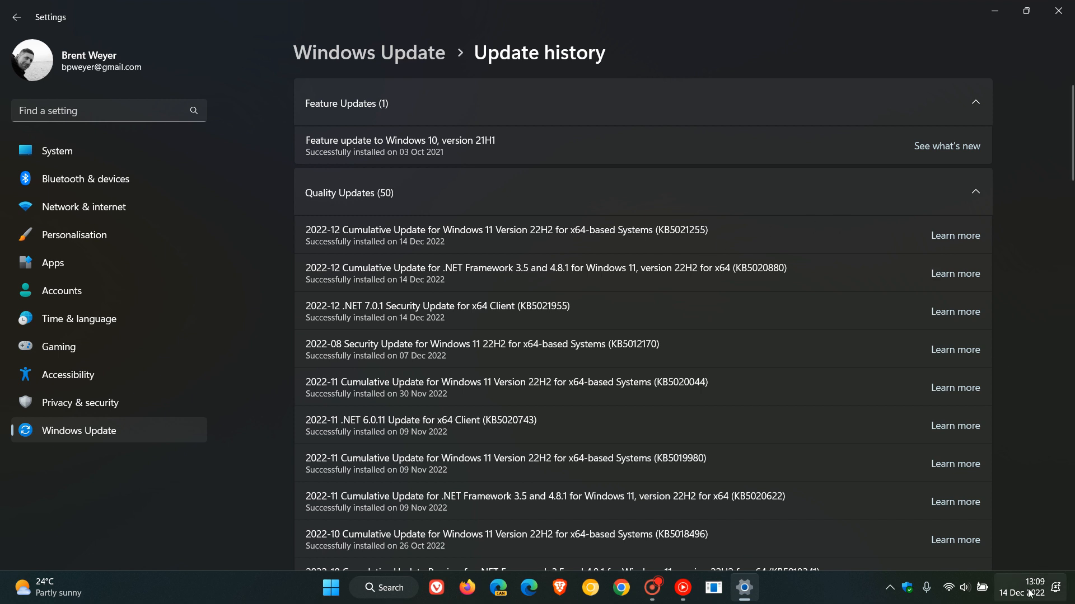
mouse_move(737, 228)
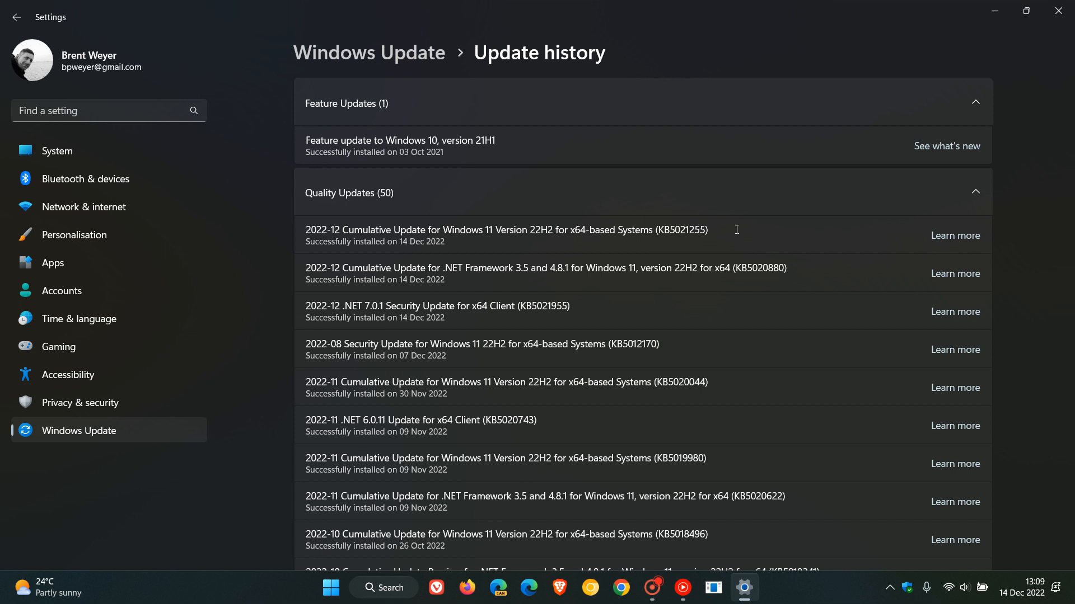
mouse_move(911, 52)
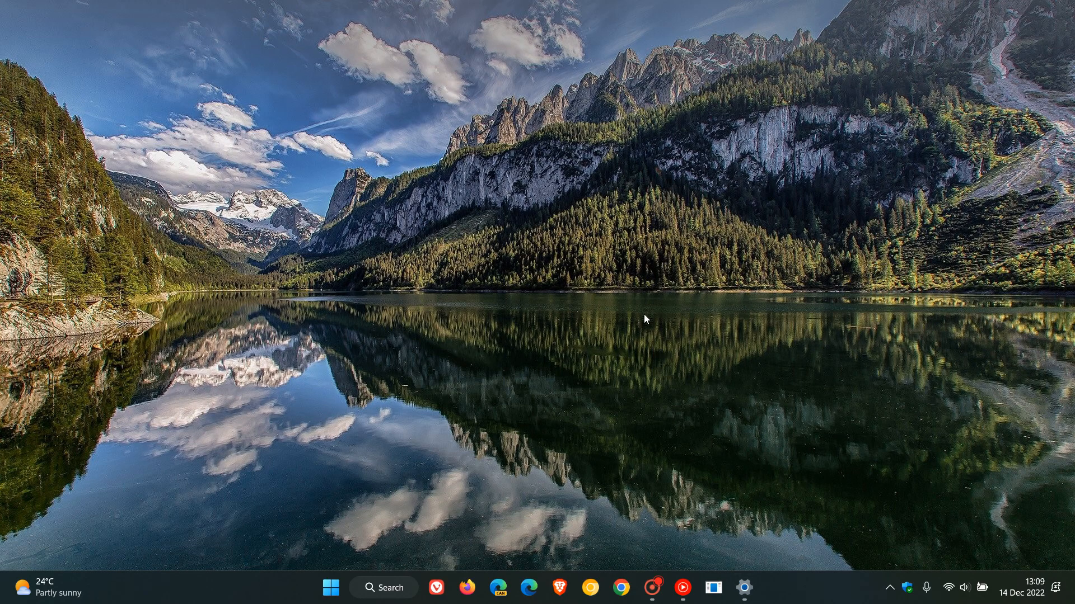
mouse_move(646, 316)
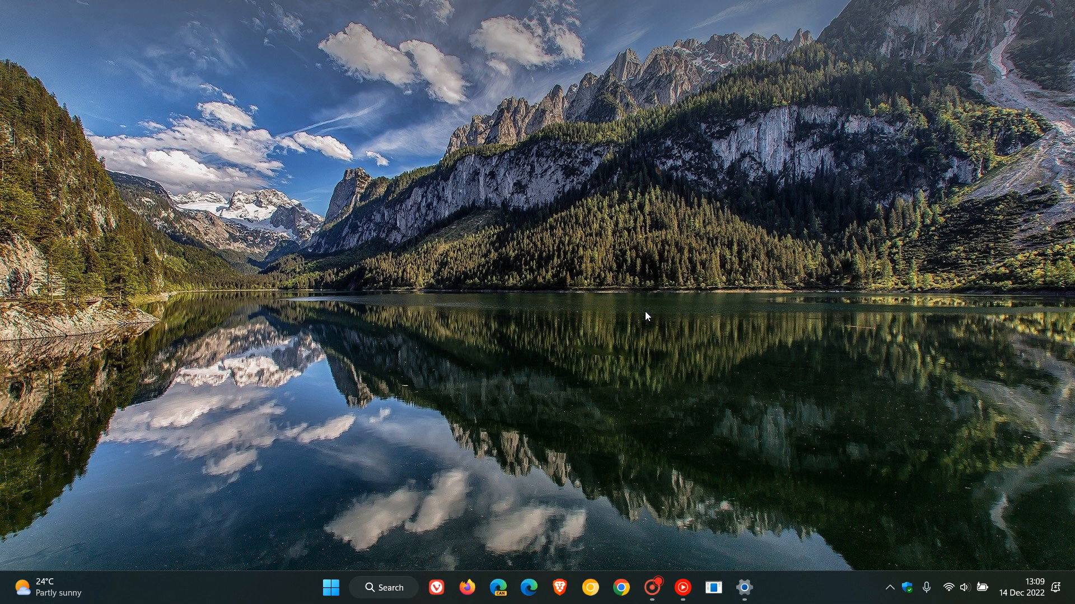
mouse_move(678, 291)
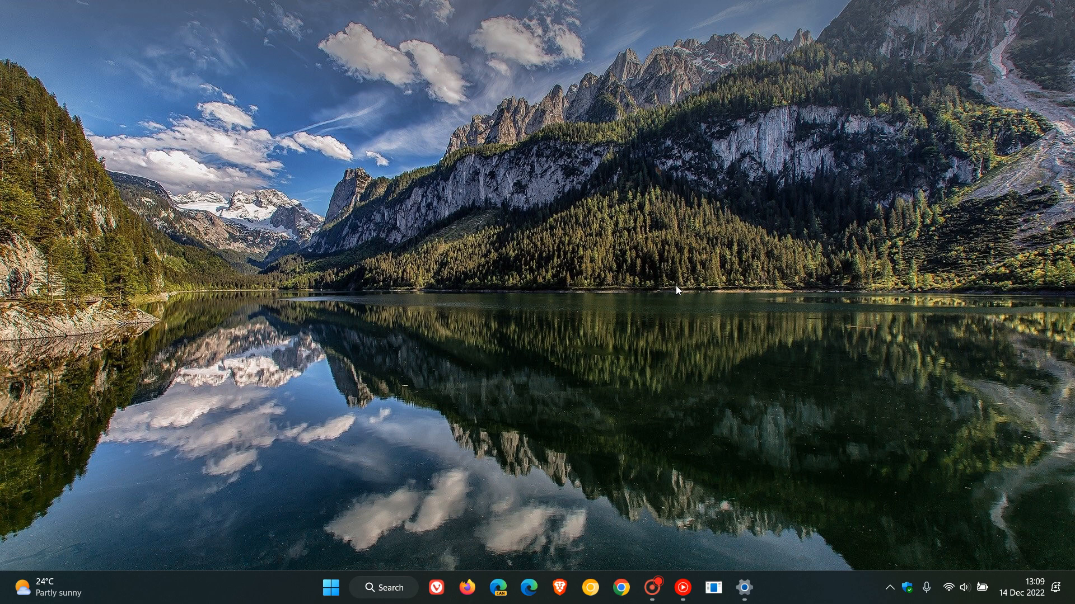
mouse_move(649, 293)
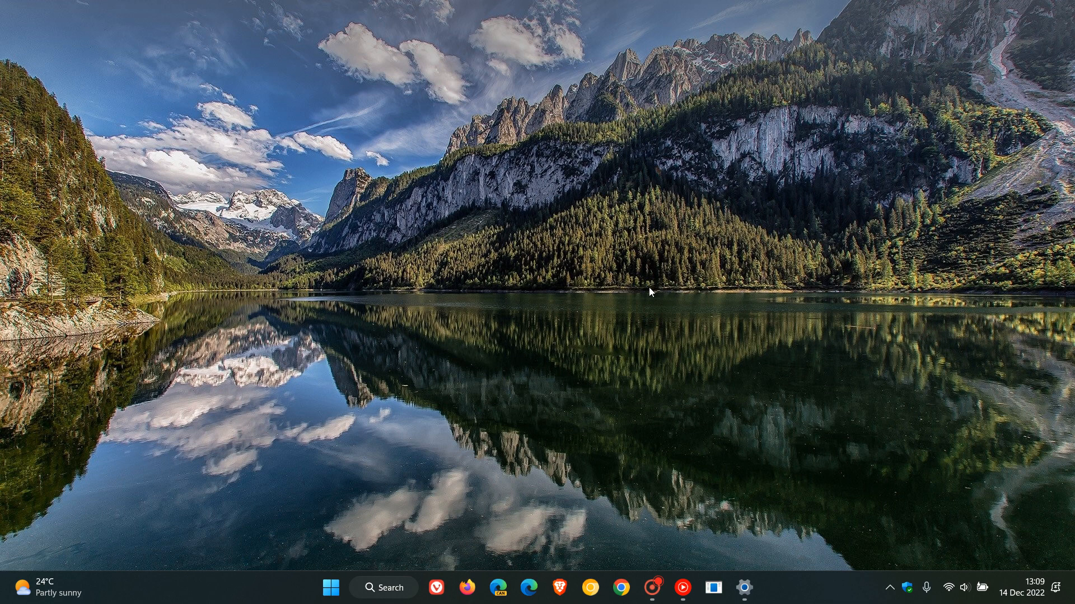
Launch Task Manager from the taskbar context menu
right_click(331, 588)
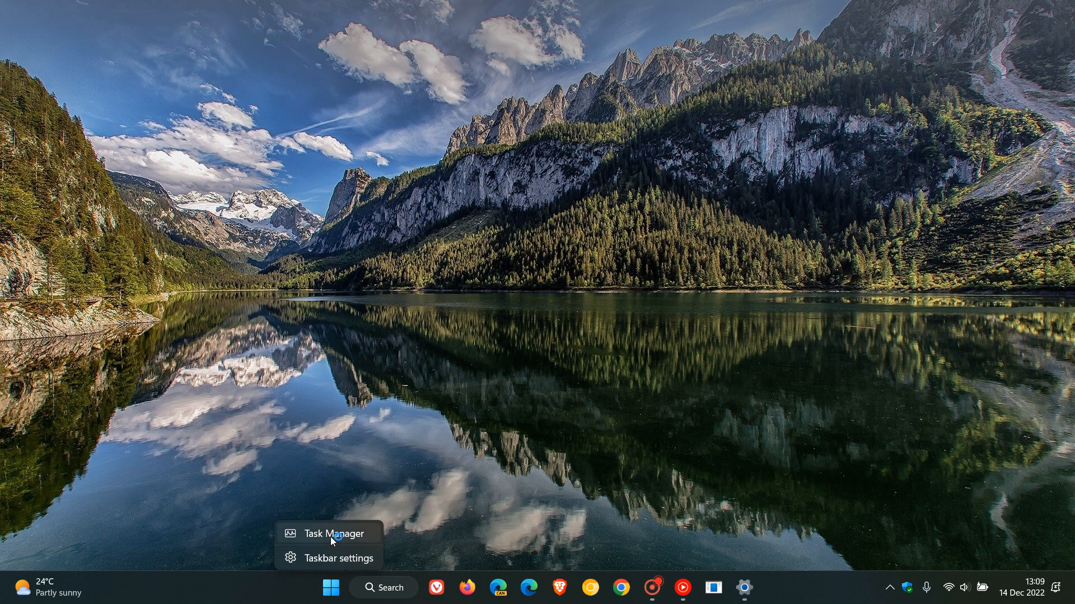
left_click(334, 534)
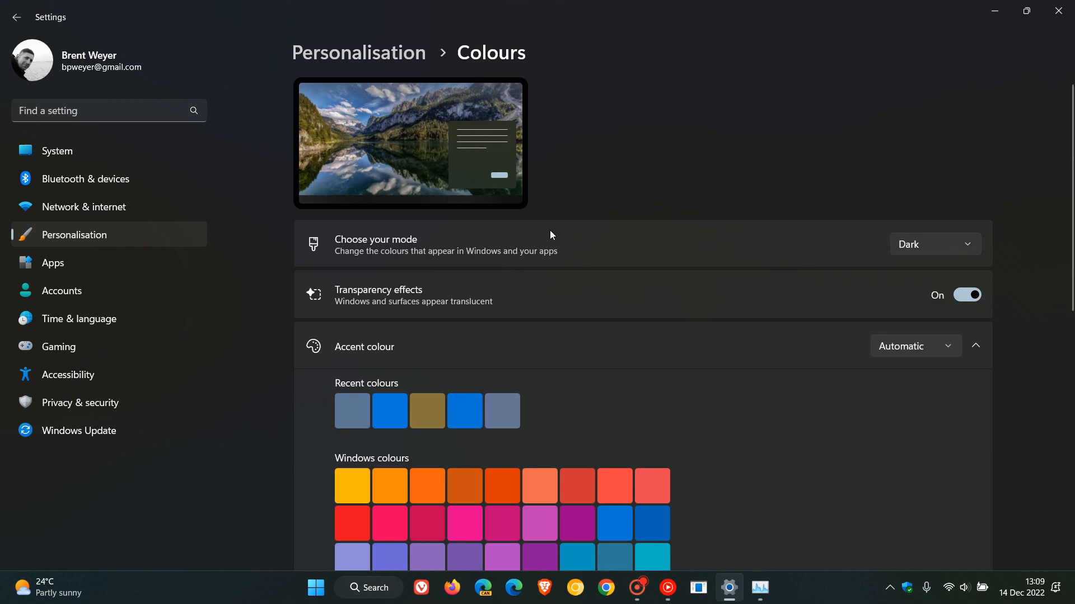
Review the Processes list in Task Manager, then close it to clear the desktop
left_click(934, 244)
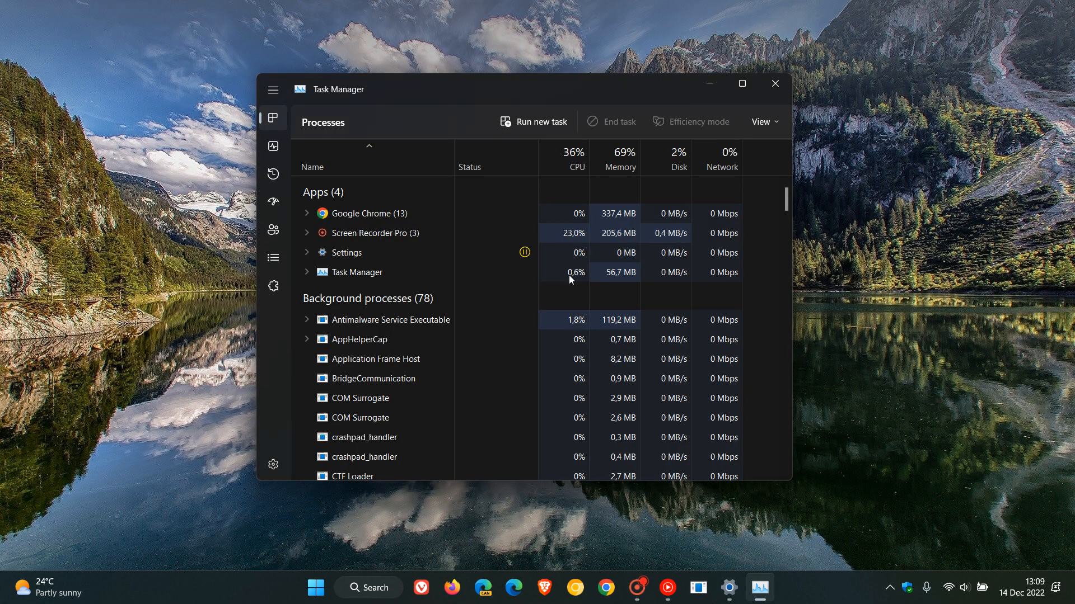
mouse_move(610, 99)
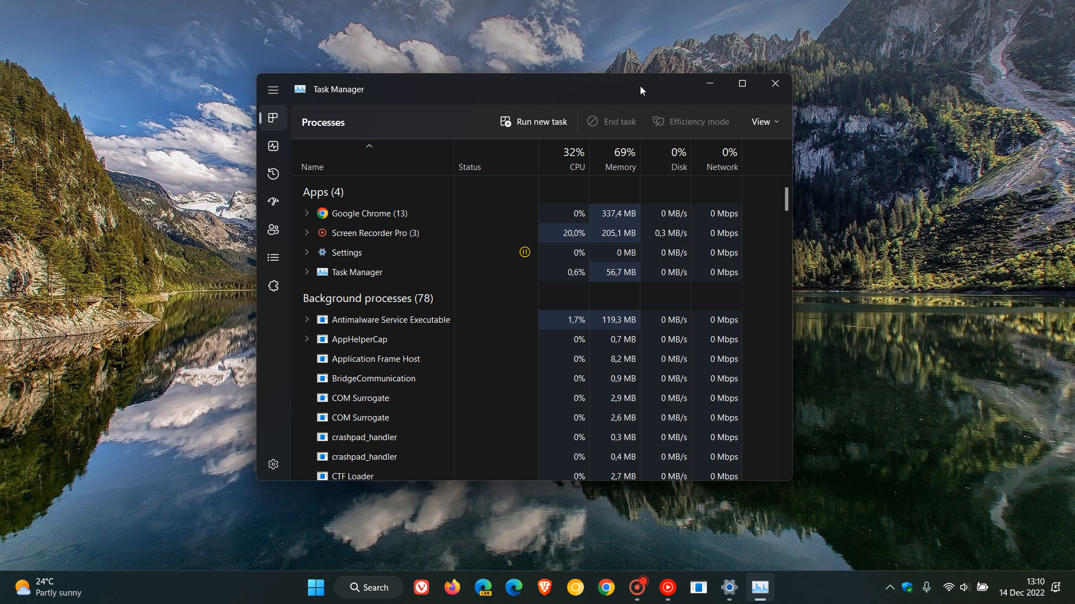
left_click(774, 84)
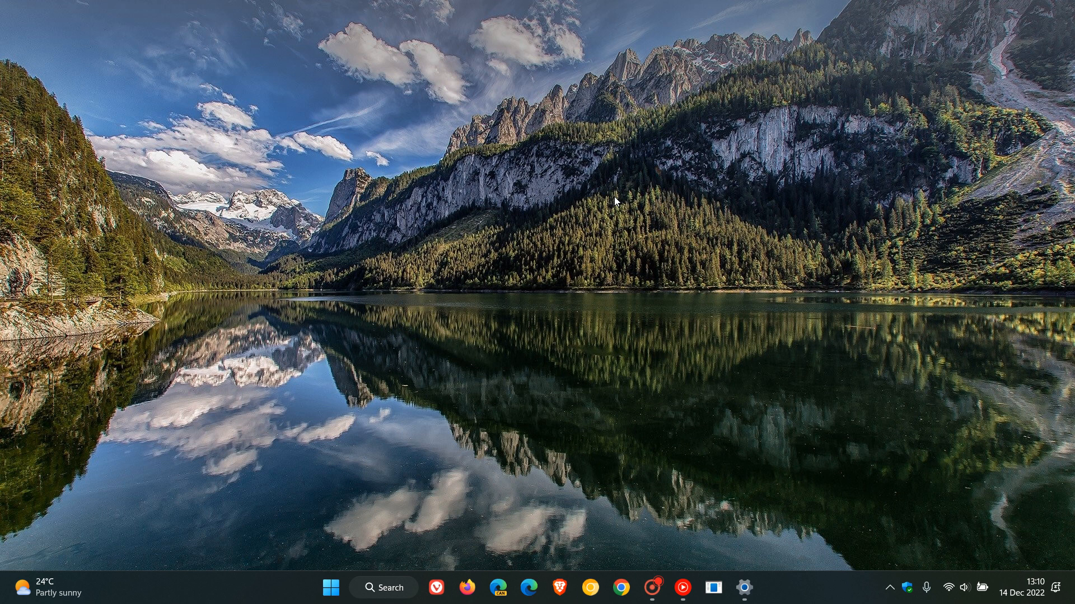
mouse_move(731, 540)
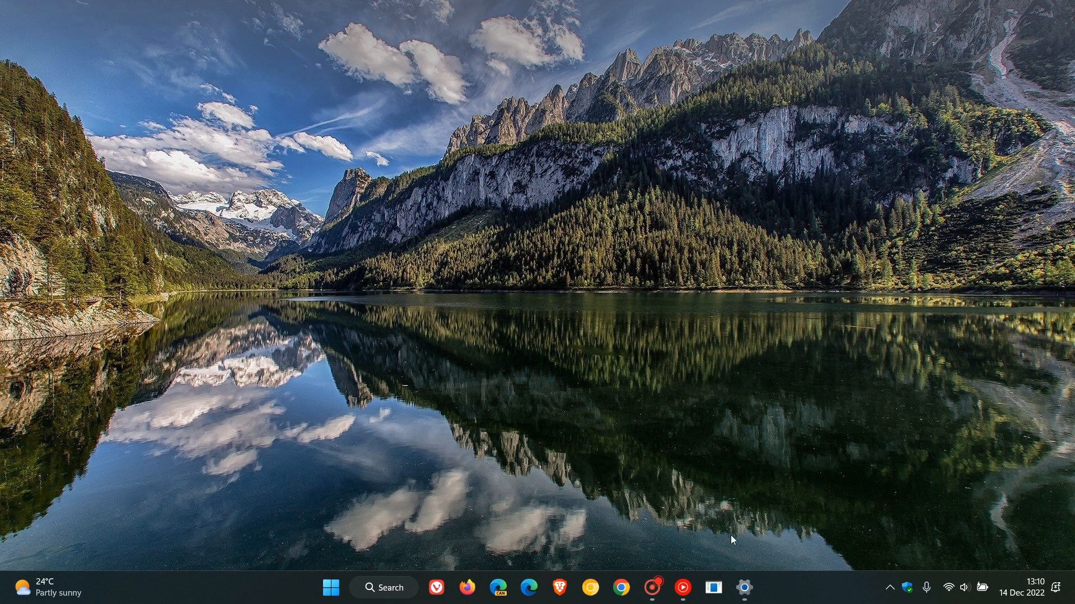
Return to Update history to confirm KB5021255 installed on 14 Dec 2022
left_click(743, 587)
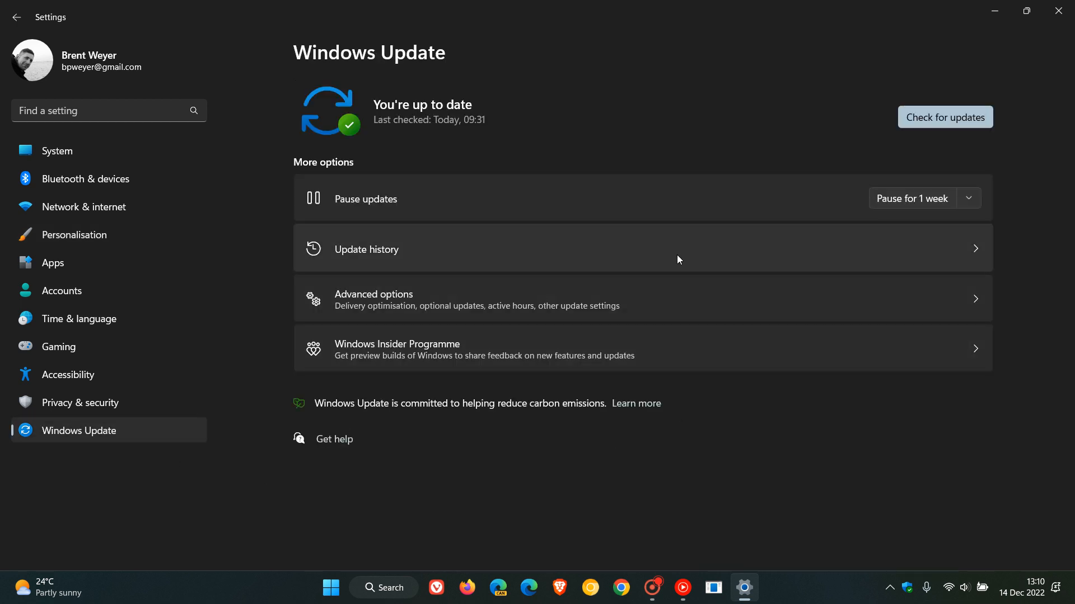
left_click(366, 248)
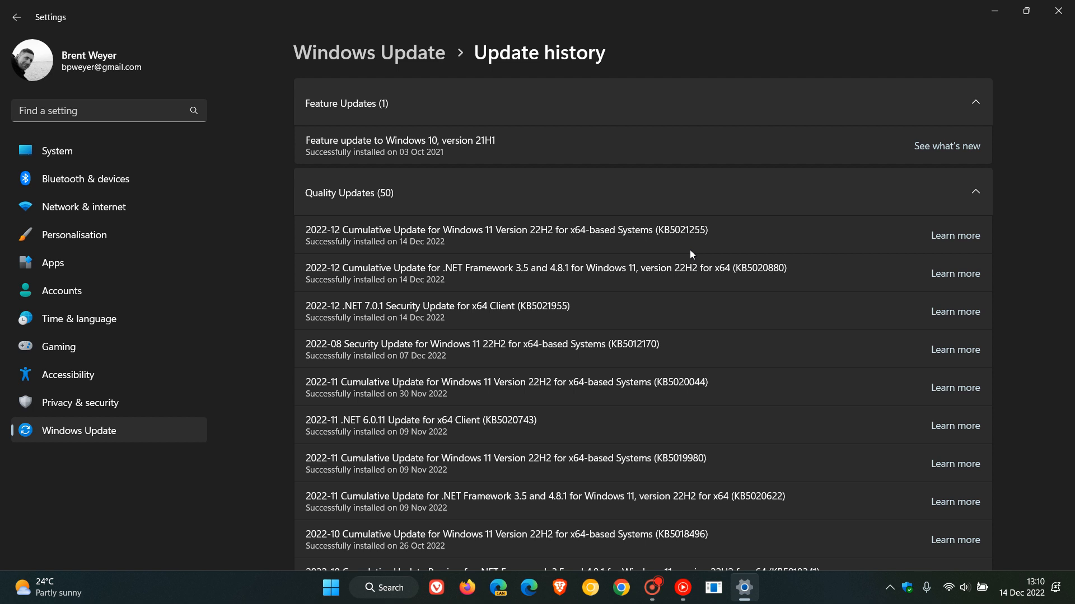
mouse_move(762, 236)
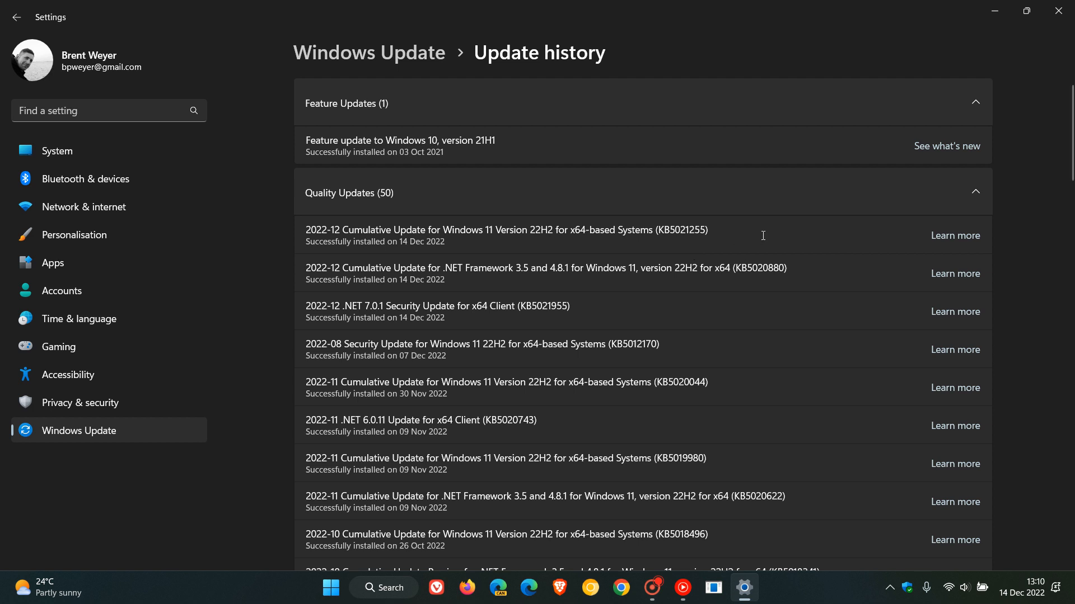
mouse_move(758, 242)
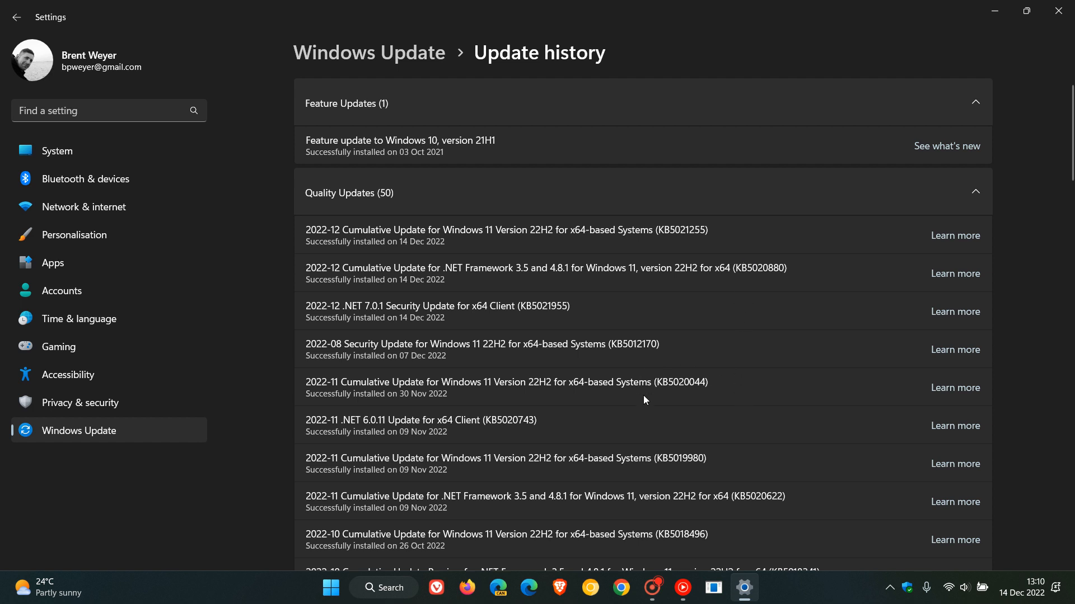
mouse_move(689, 401)
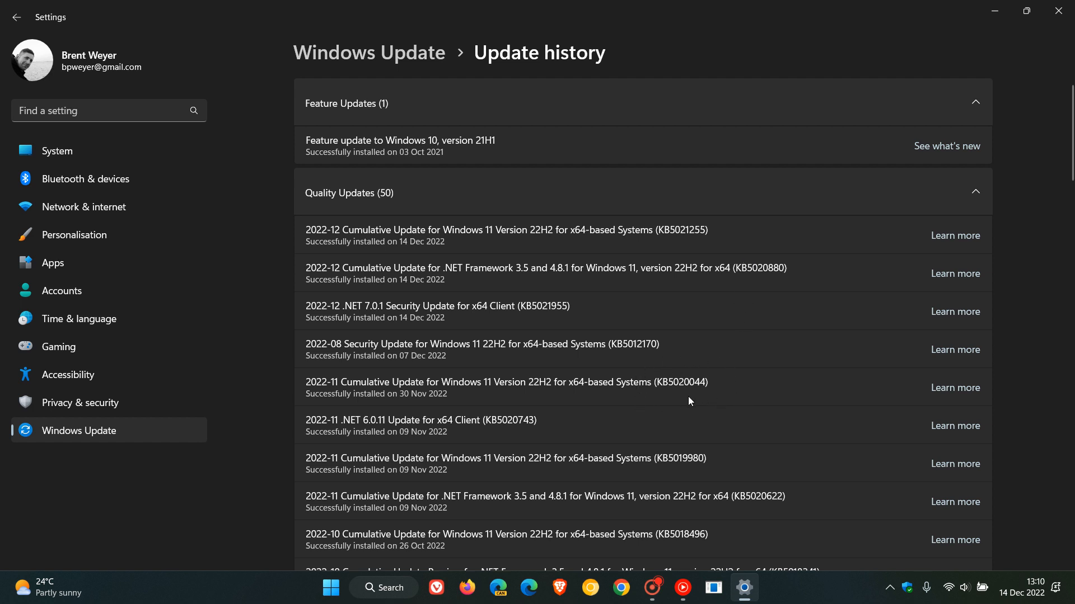
mouse_move(649, 402)
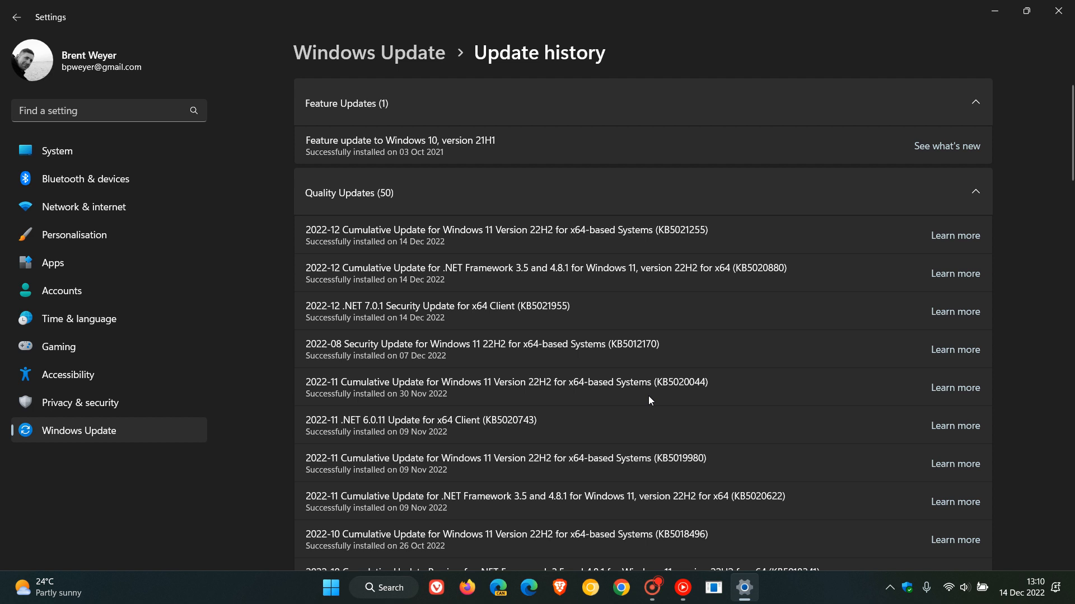
mouse_move(652, 394)
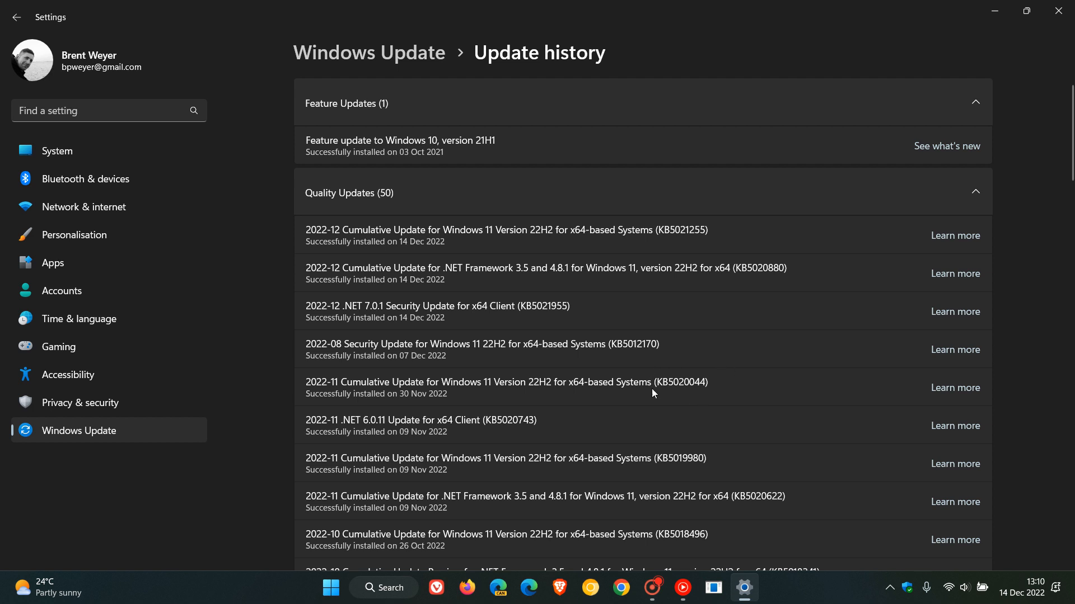
mouse_move(598, 406)
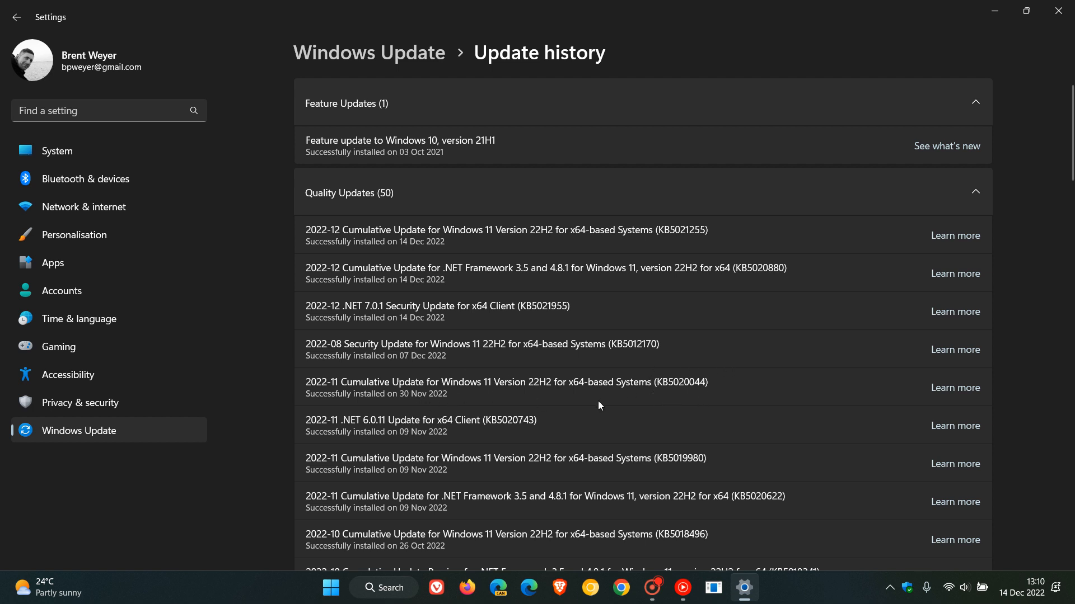
mouse_move(731, 406)
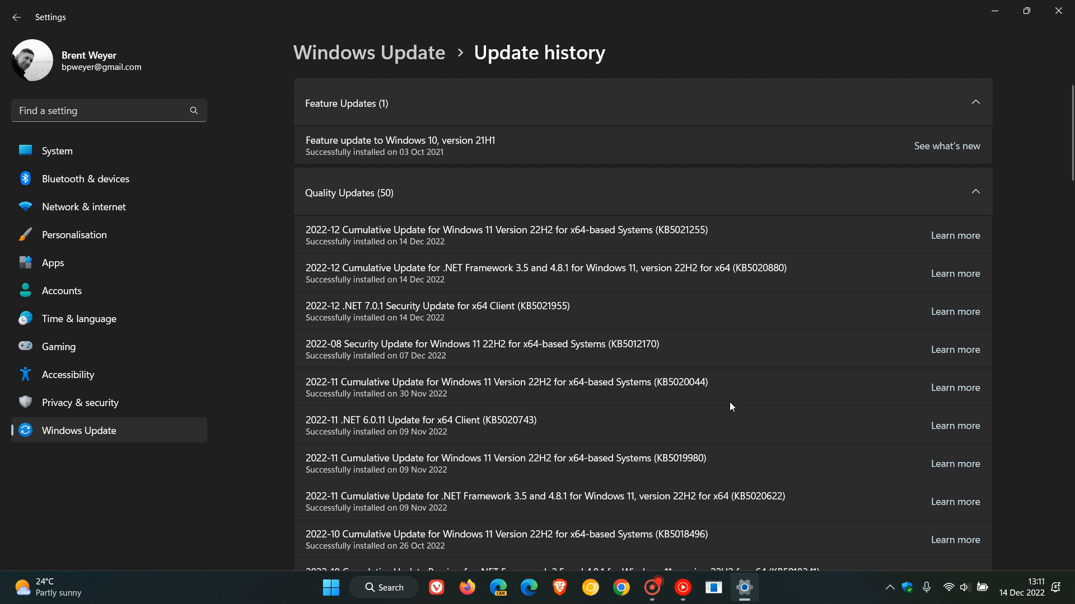
mouse_move(716, 400)
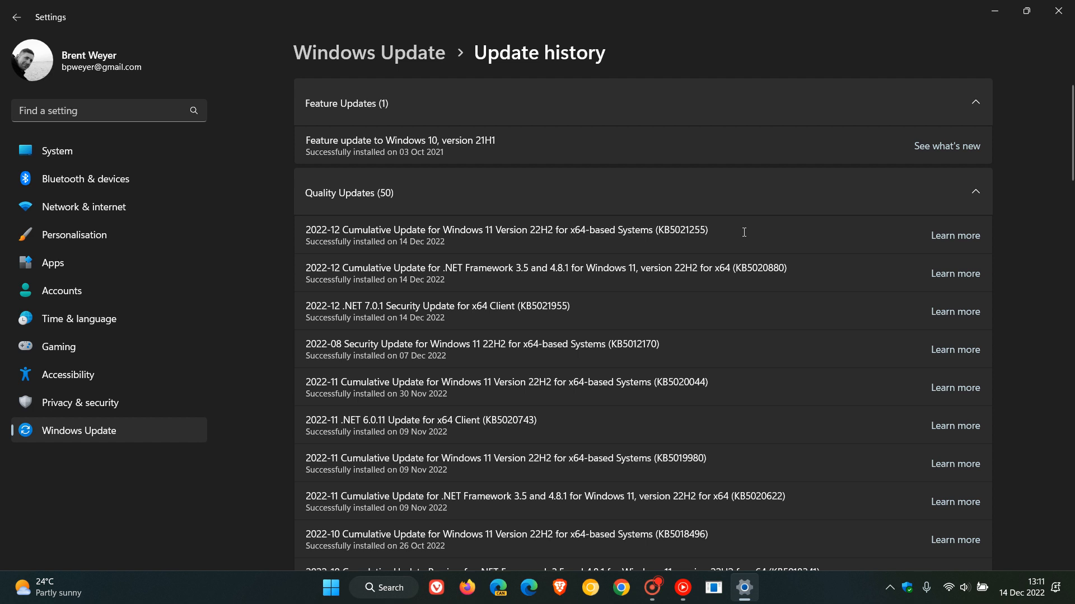
mouse_move(706, 398)
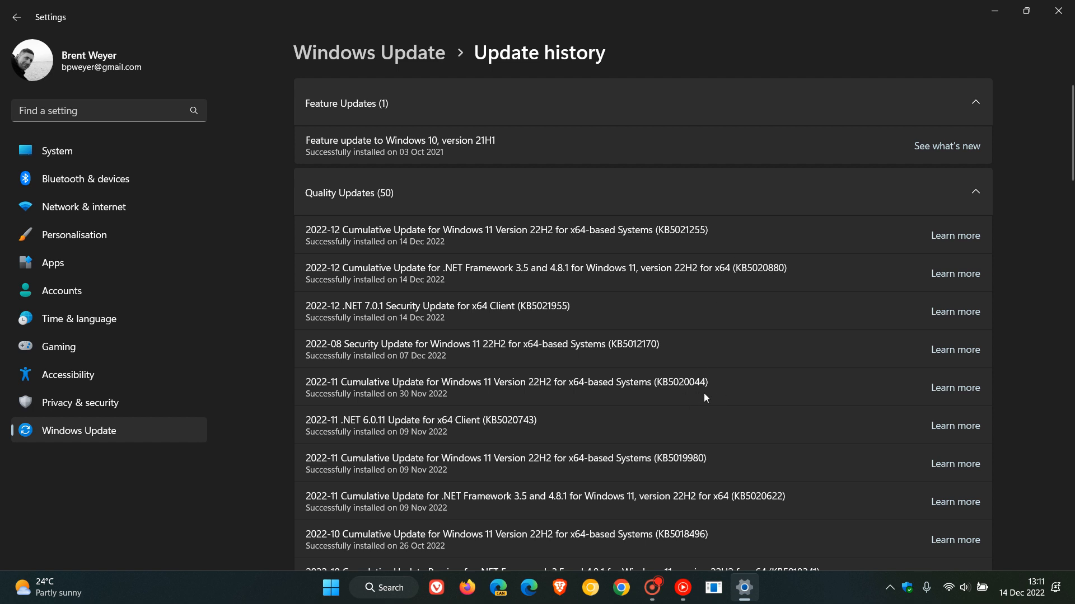
mouse_move(712, 397)
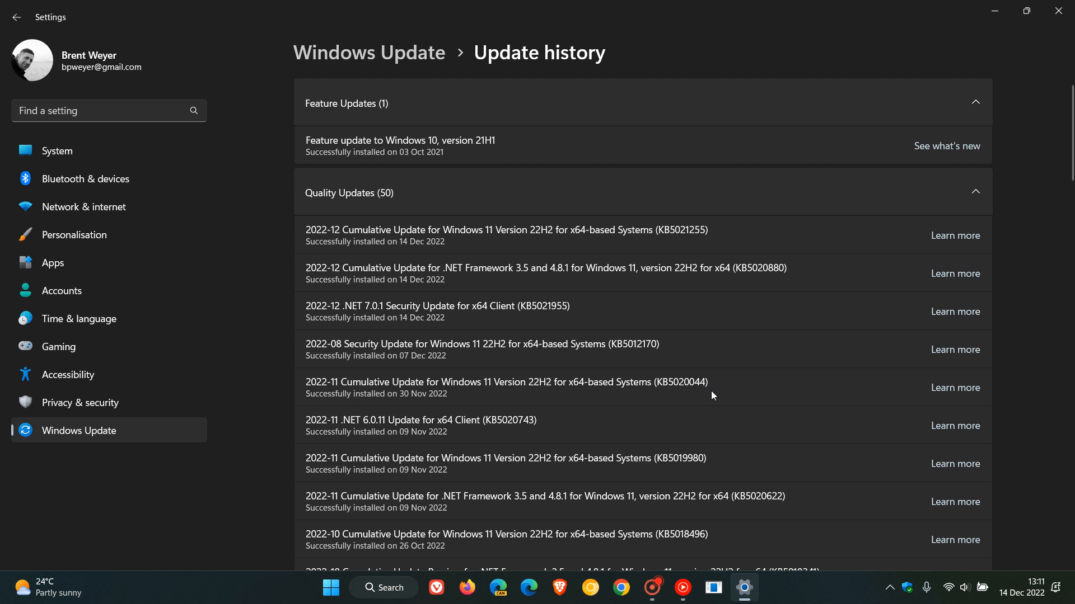
mouse_move(699, 396)
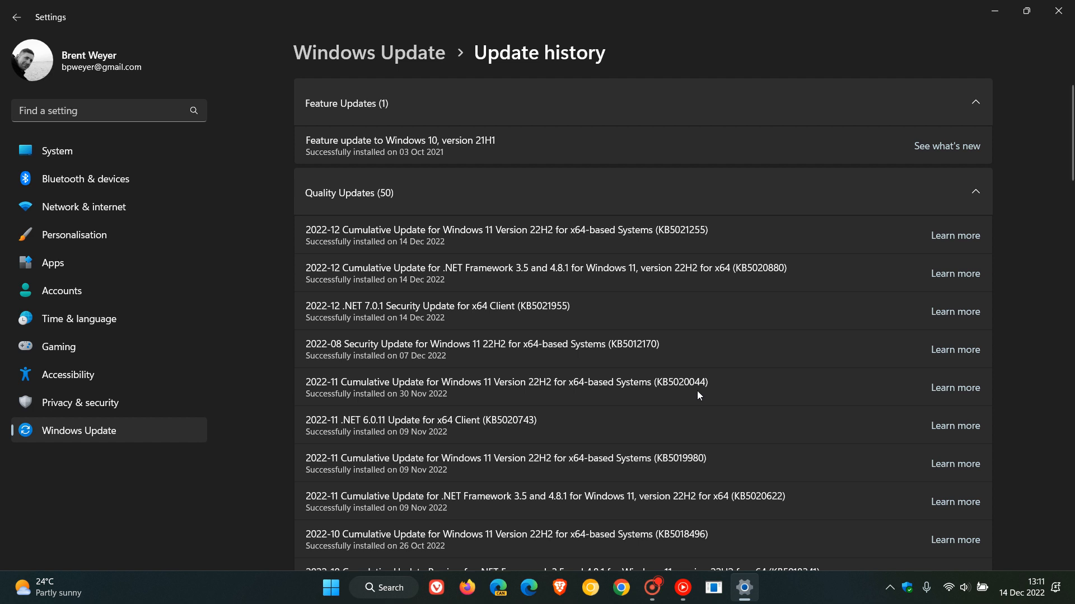
mouse_move(706, 396)
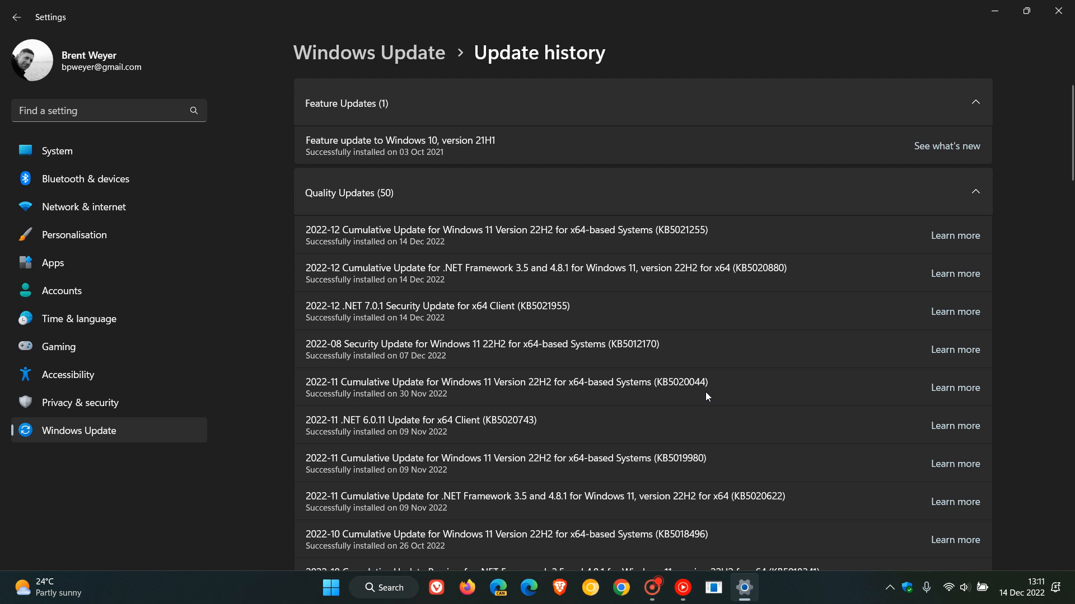
mouse_move(741, 375)
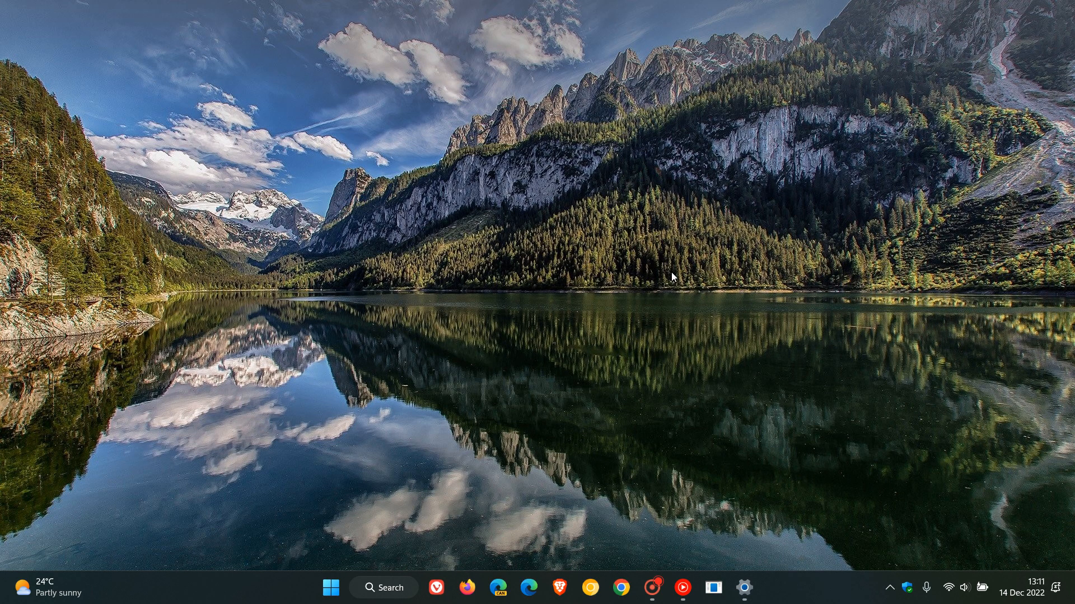
mouse_move(685, 291)
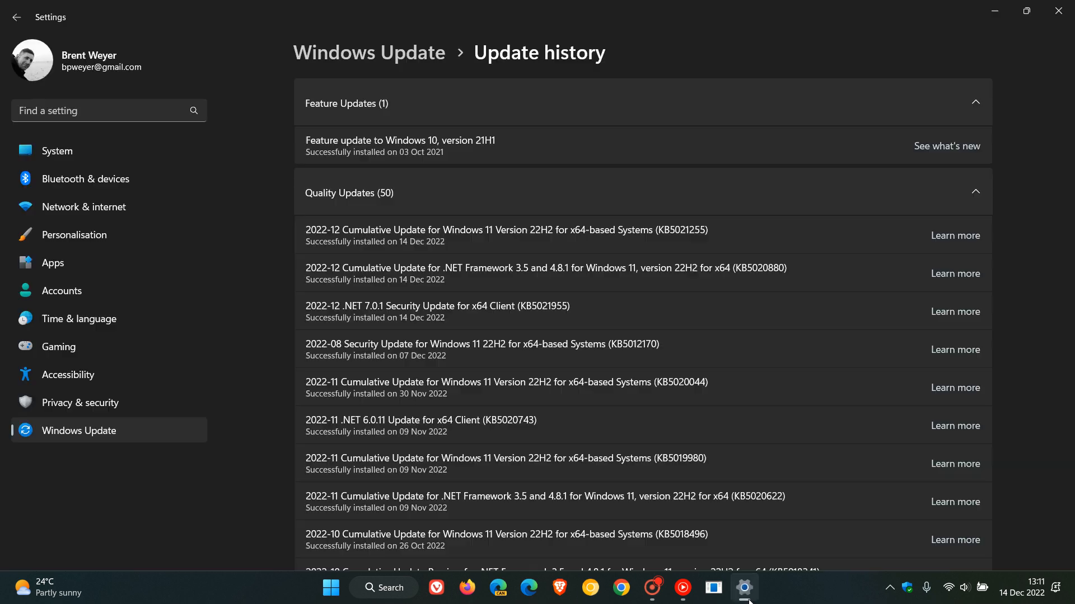
Show the Personalisation Themes page with the current custom theme and gallery
left_click(74, 234)
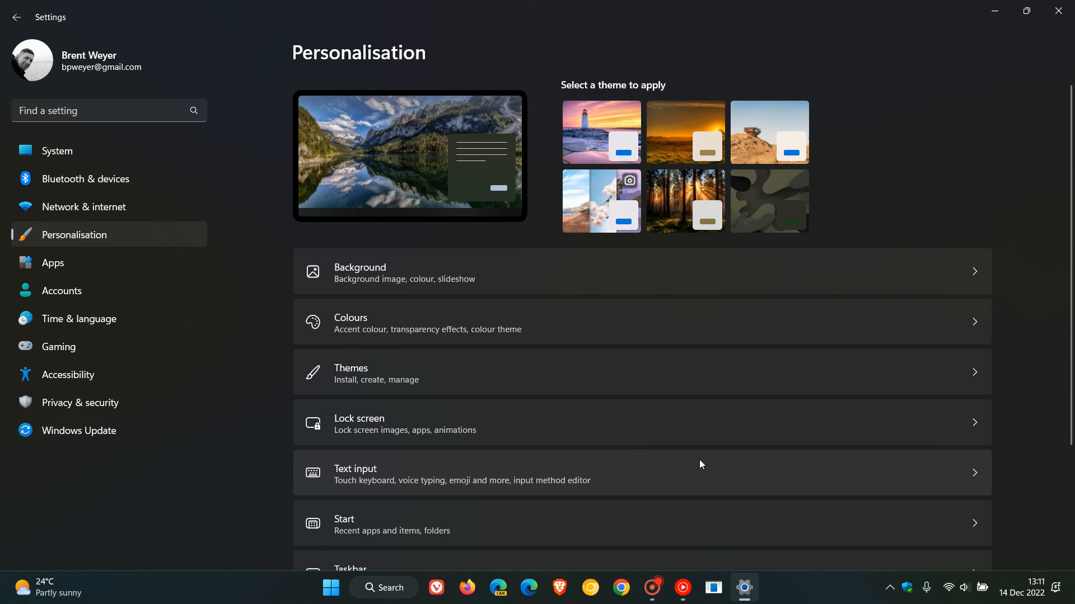
left_click(350, 374)
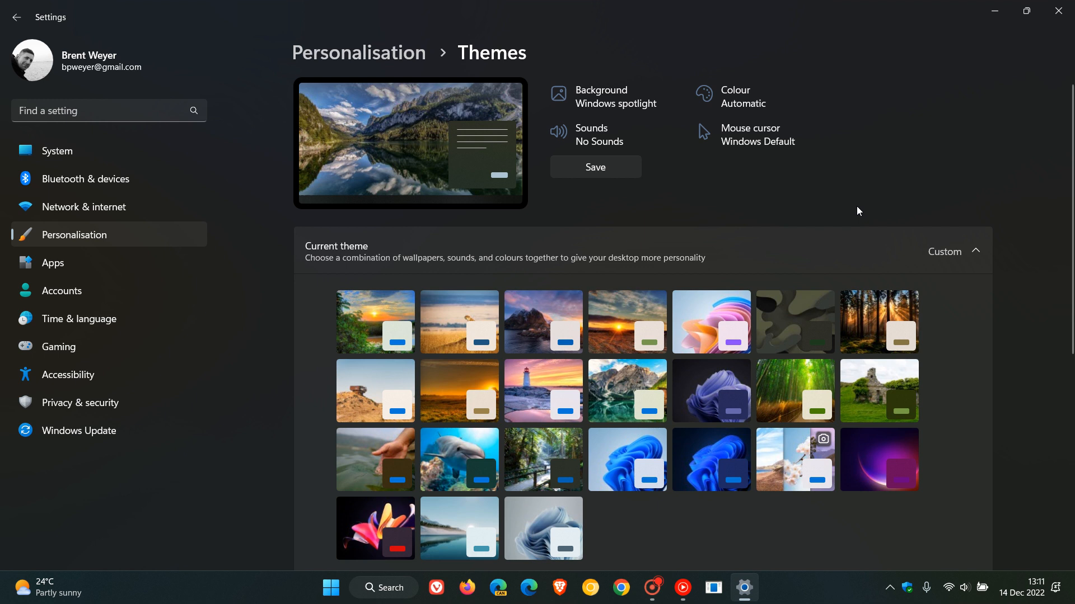
mouse_move(795, 459)
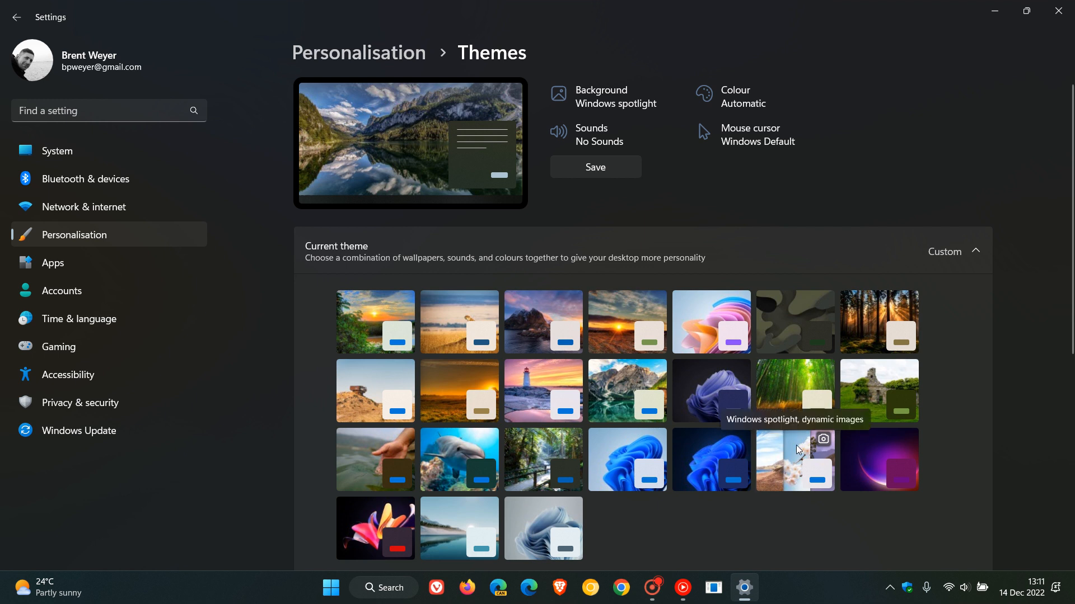
mouse_move(780, 458)
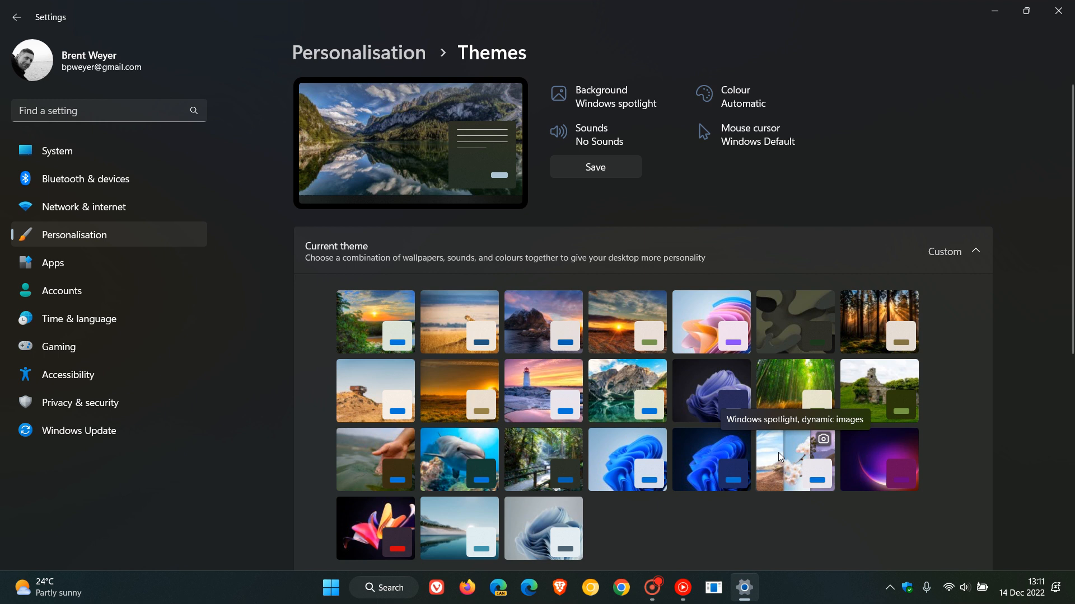
mouse_move(784, 457)
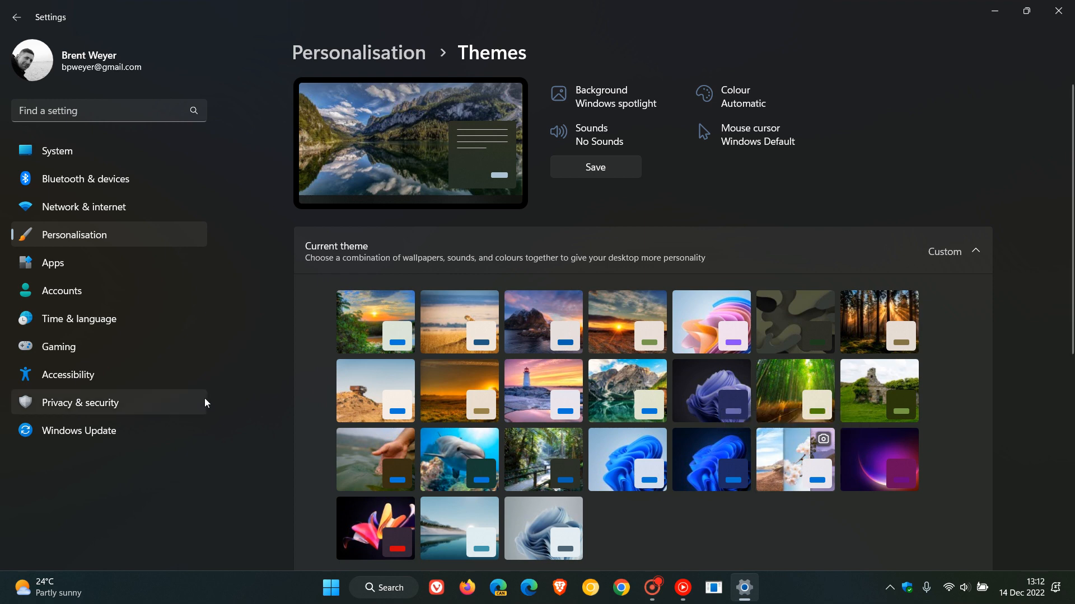
Visit the Accounts and System pages, then minimise Settings to the desktop
left_click(61, 291)
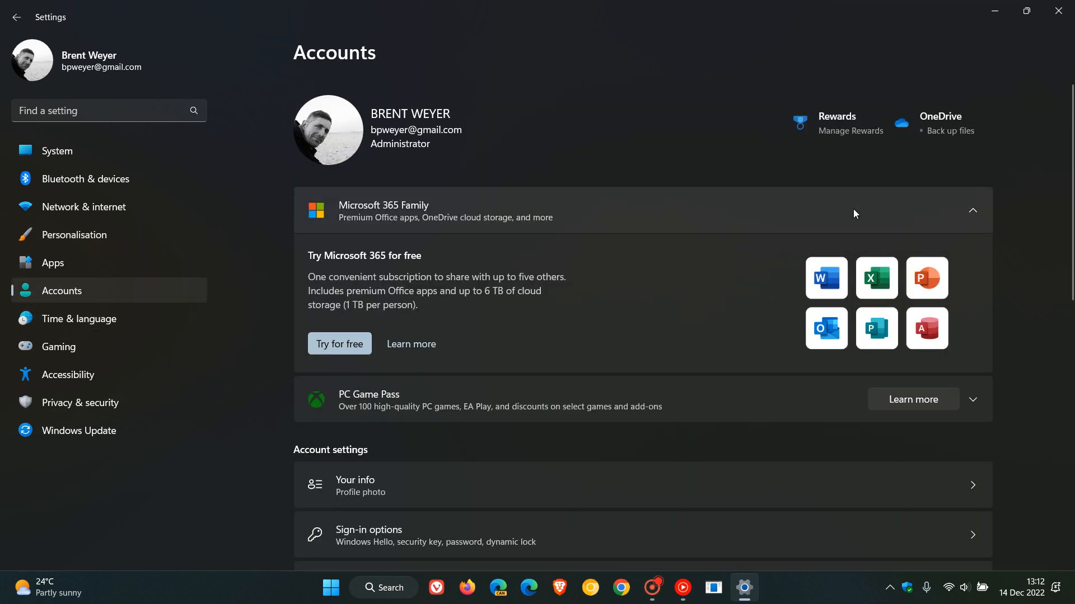
mouse_move(964, 145)
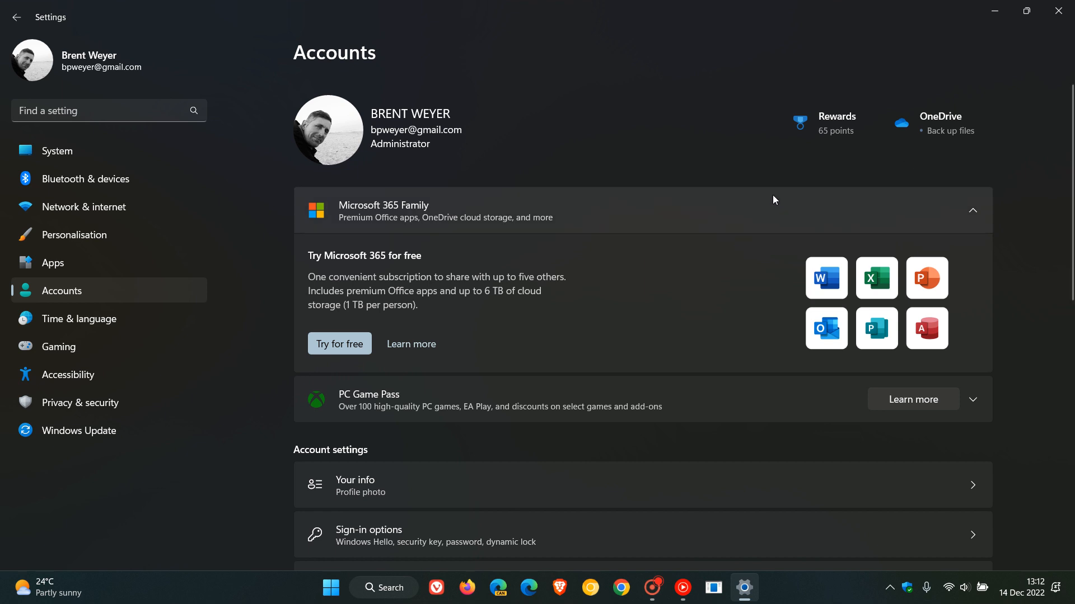
left_click(57, 151)
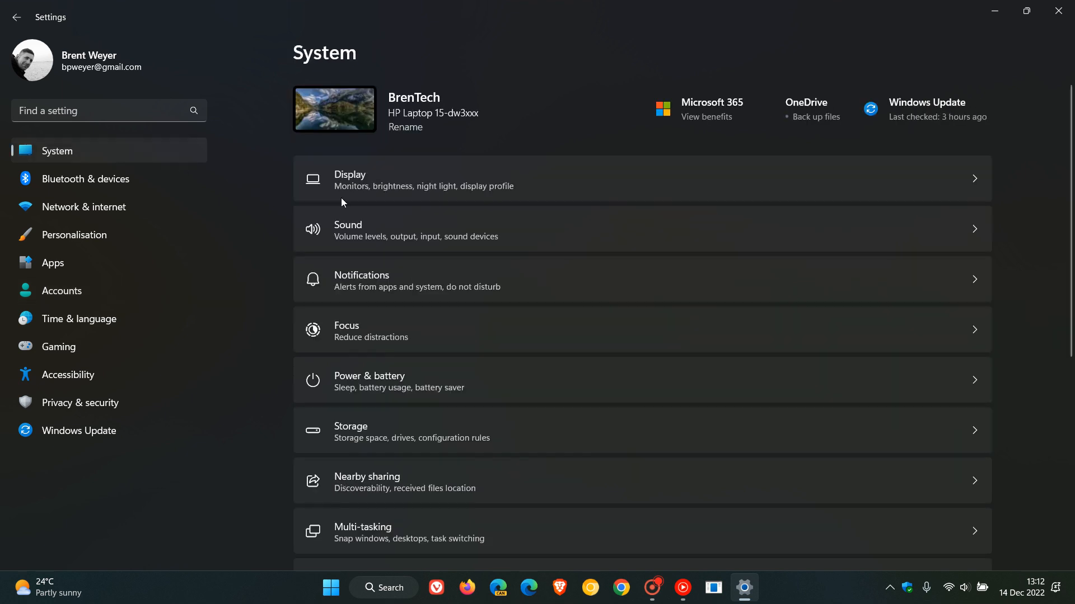
mouse_move(819, 102)
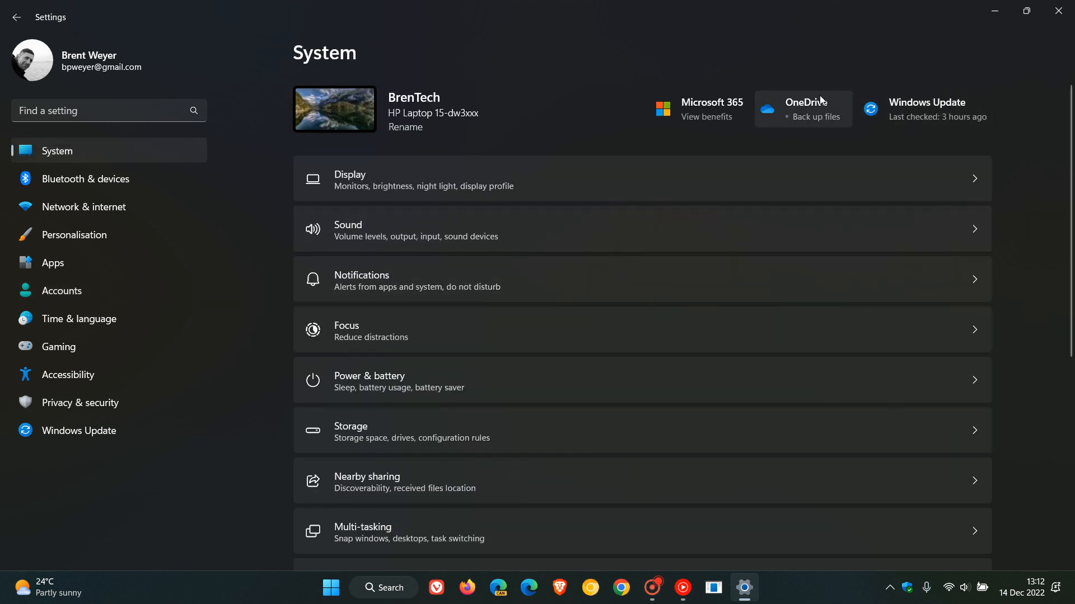
mouse_move(813, 62)
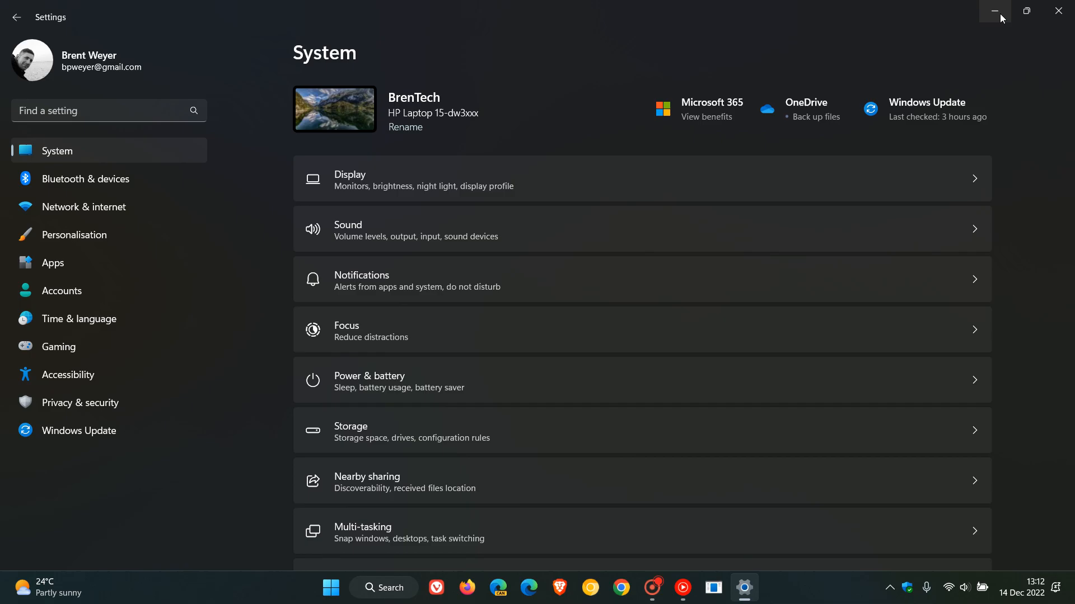
left_click(995, 11)
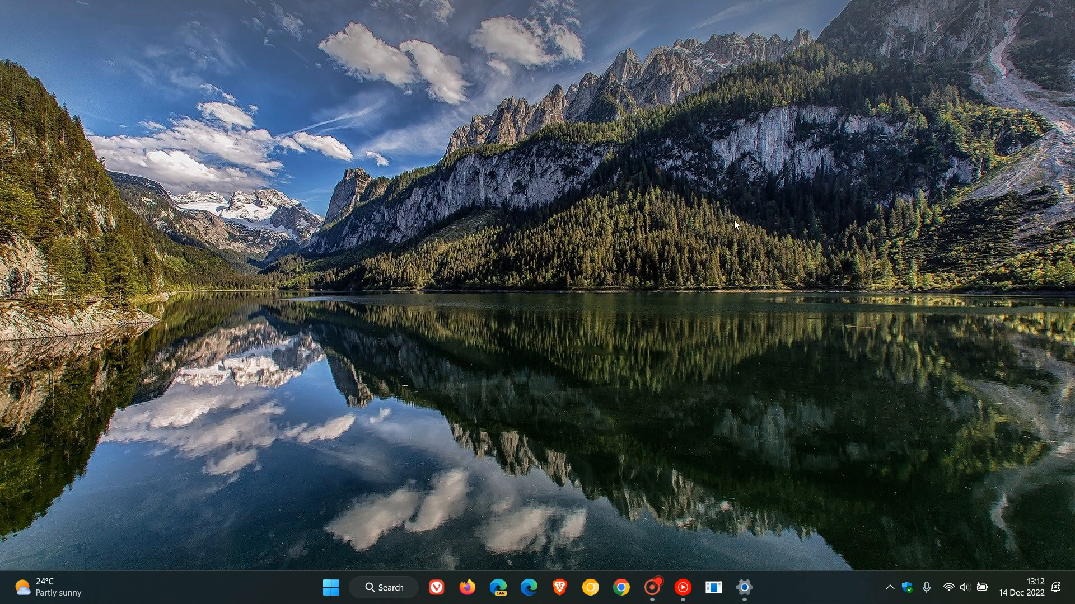
mouse_move(740, 218)
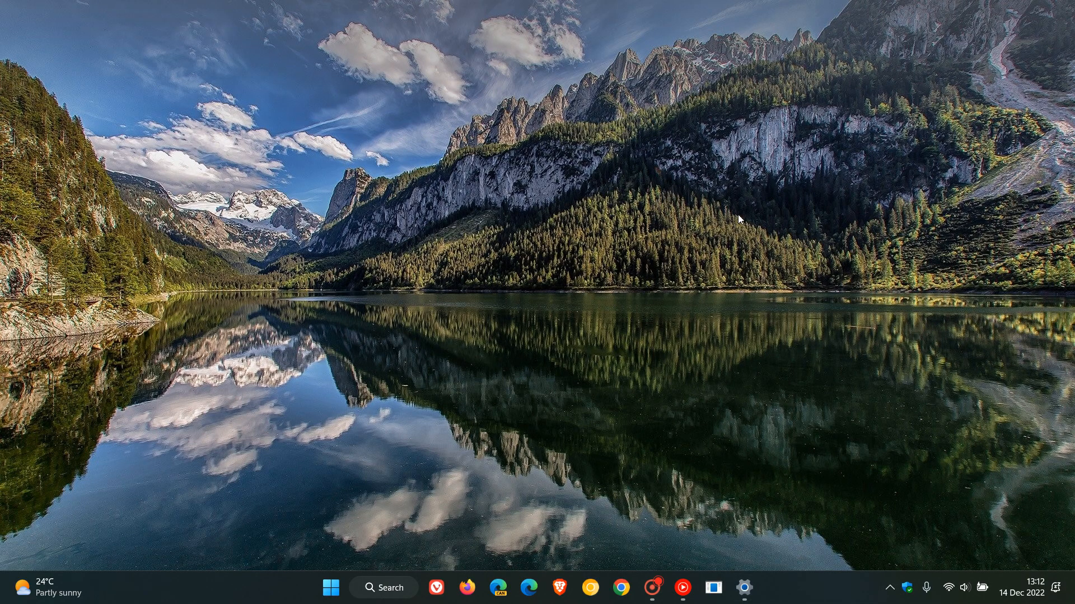
mouse_move(679, 266)
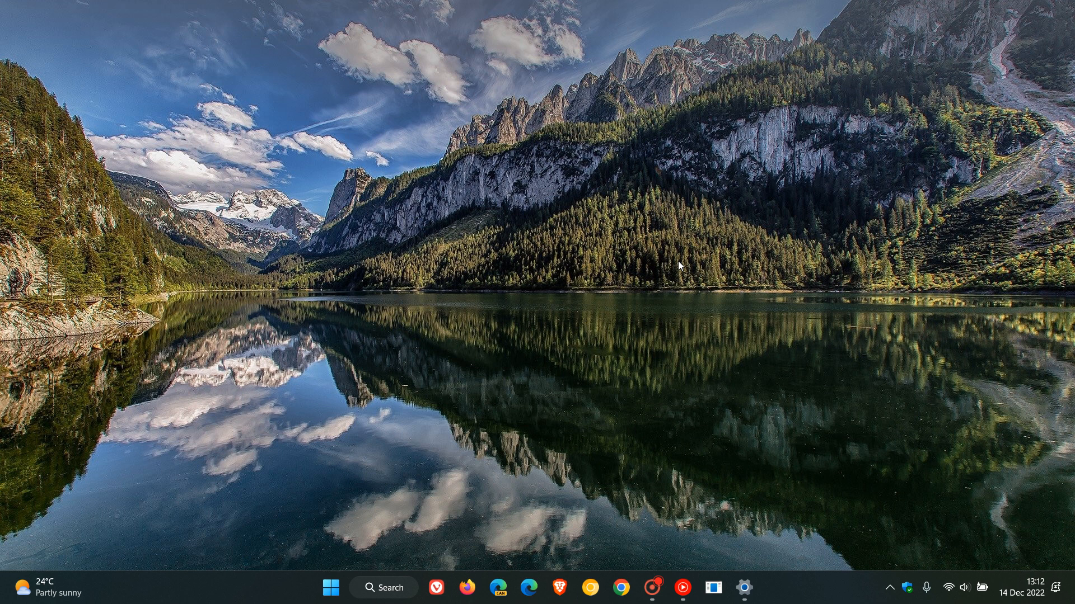
mouse_move(743, 588)
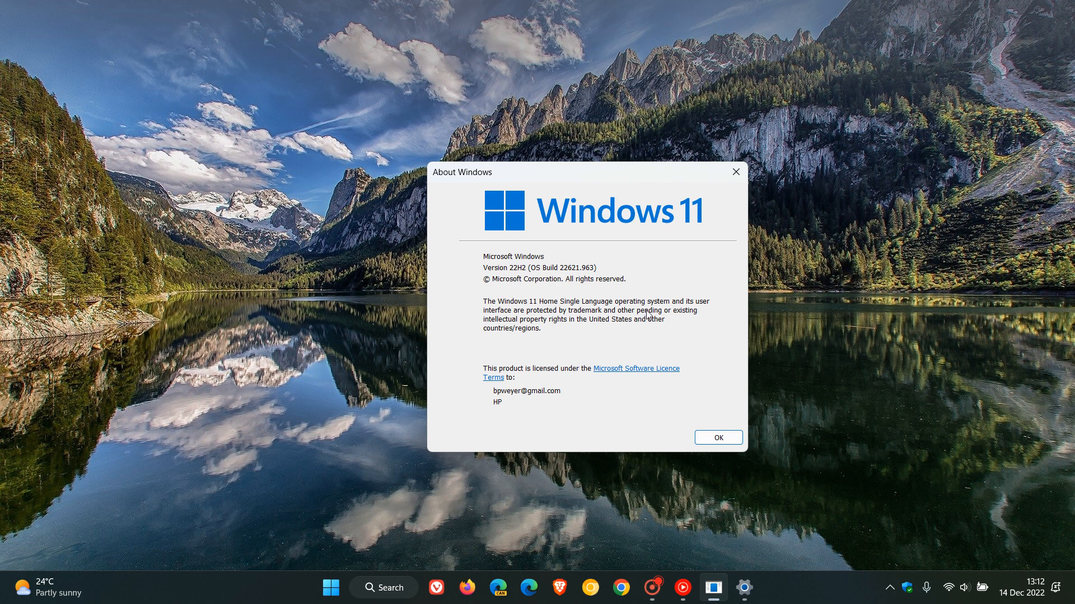
mouse_move(572, 286)
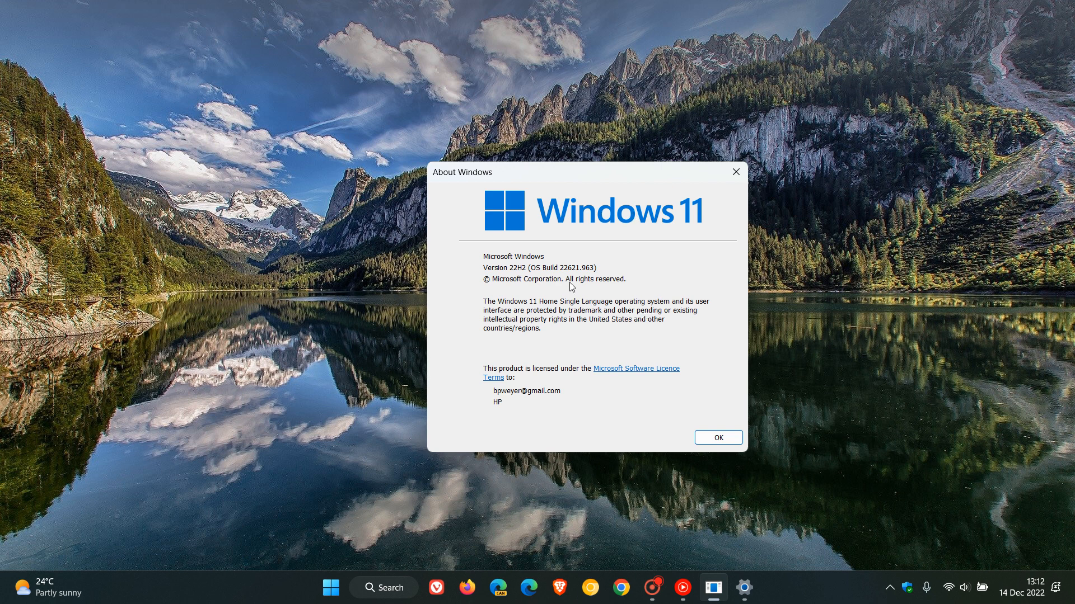
mouse_move(568, 283)
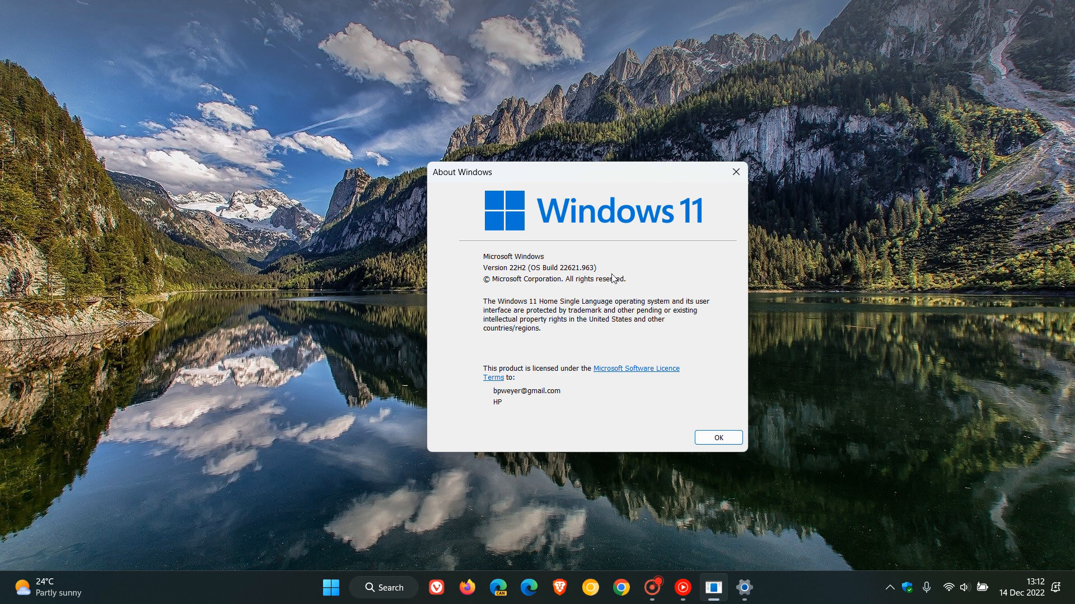
left_click(717, 437)
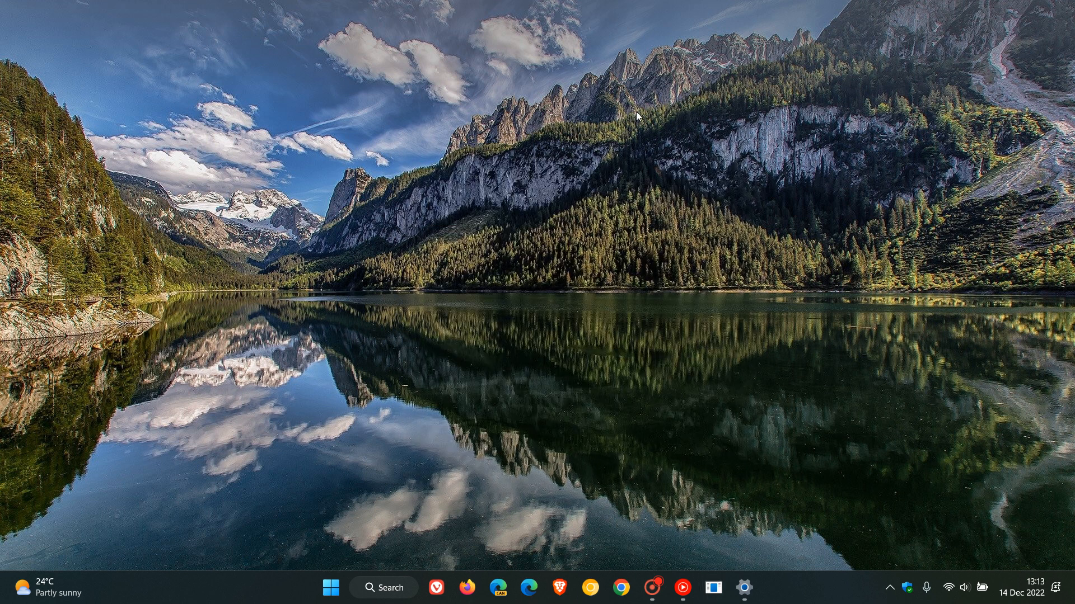
mouse_move(662, 279)
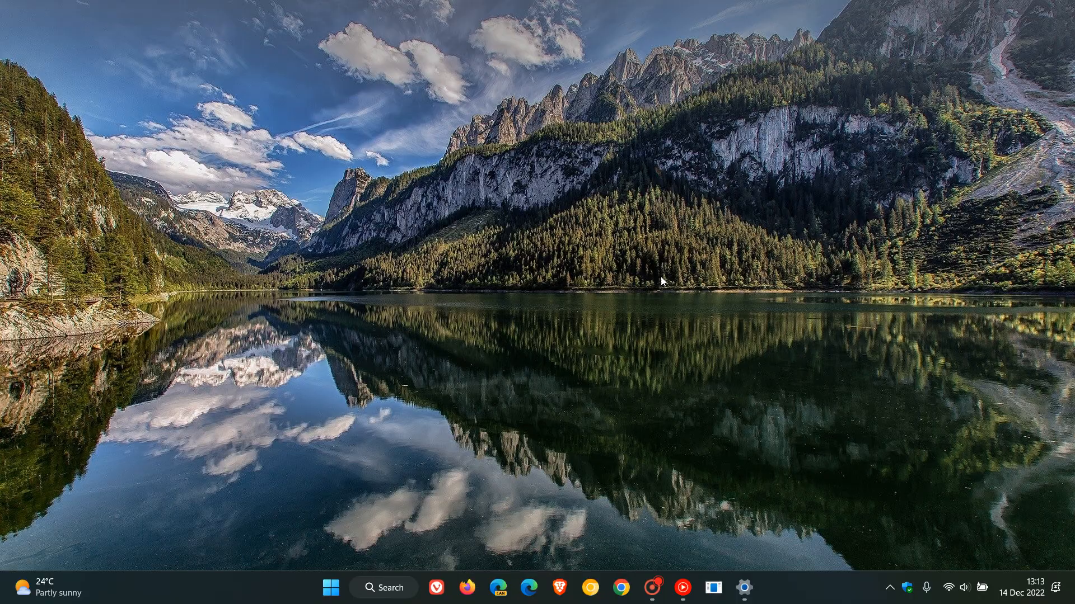